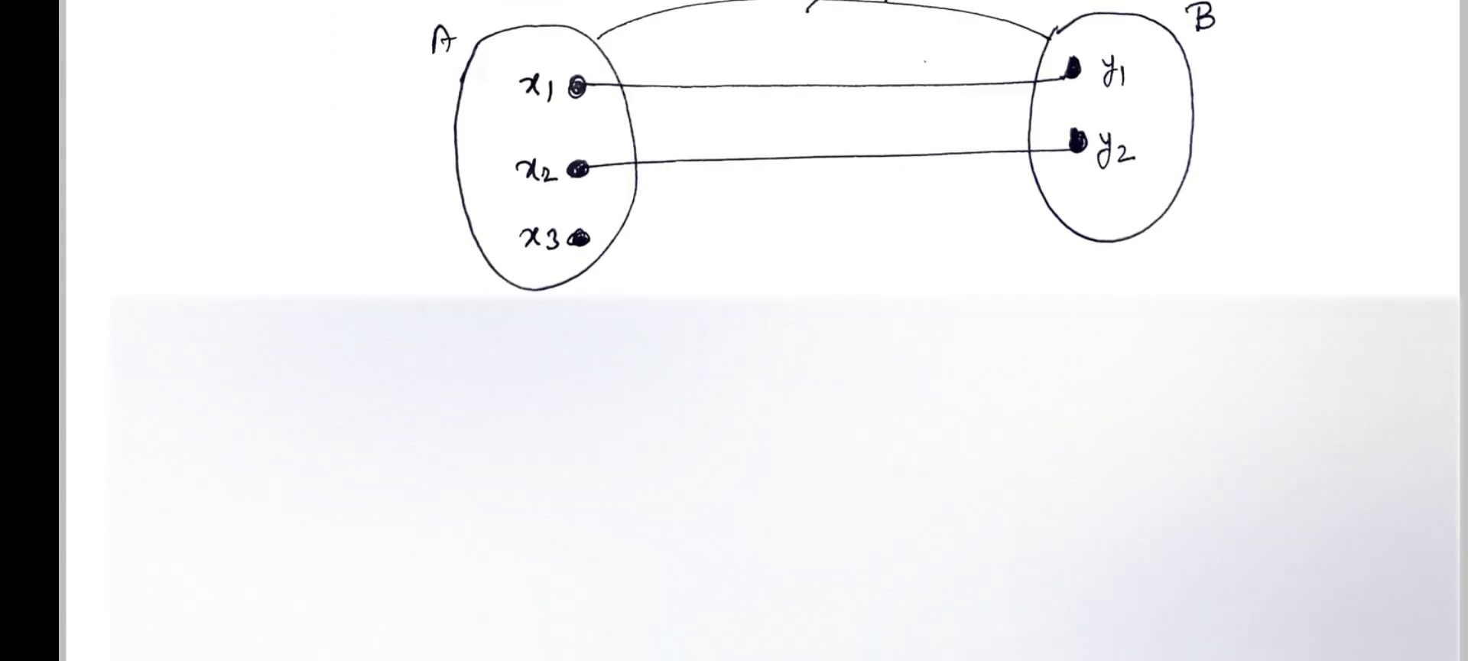
{"action": "scroll", "scroll_direction": "down", "scroll_amount": 3}
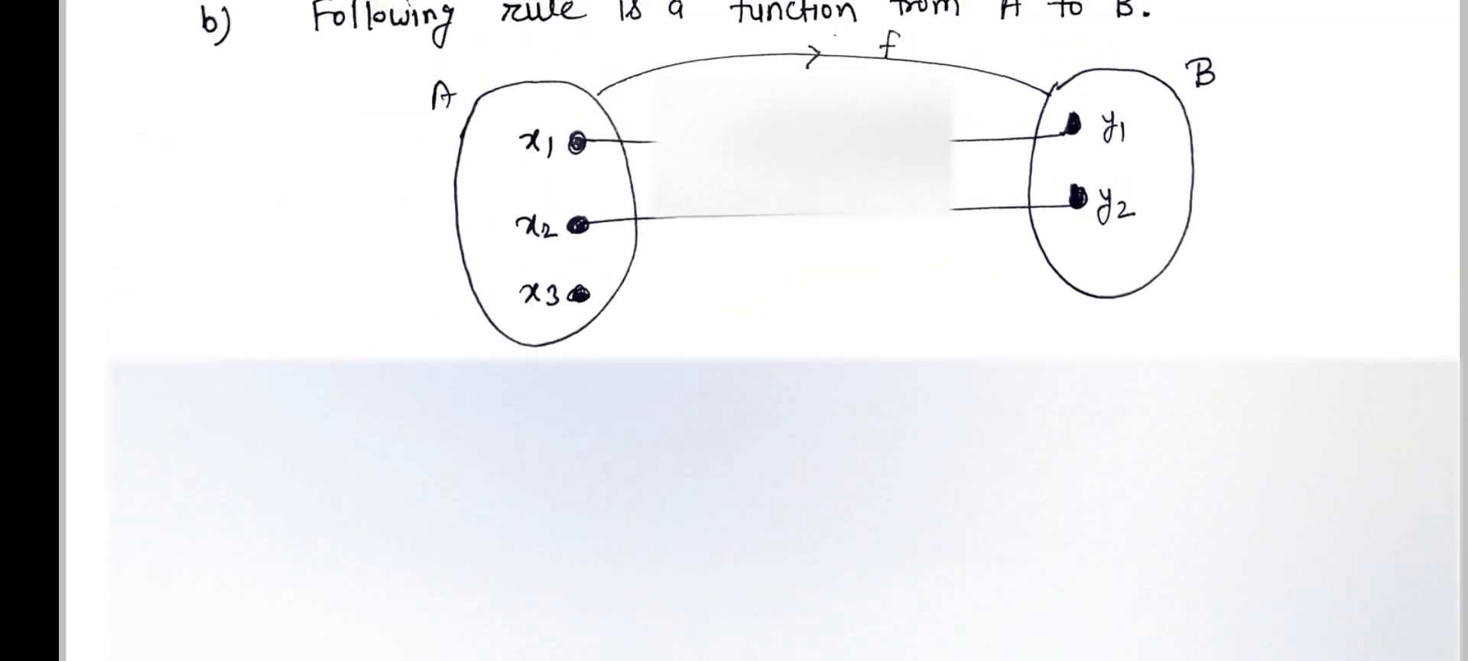
{"action": "scroll", "scroll_direction": "down", "scroll_amount": 3}
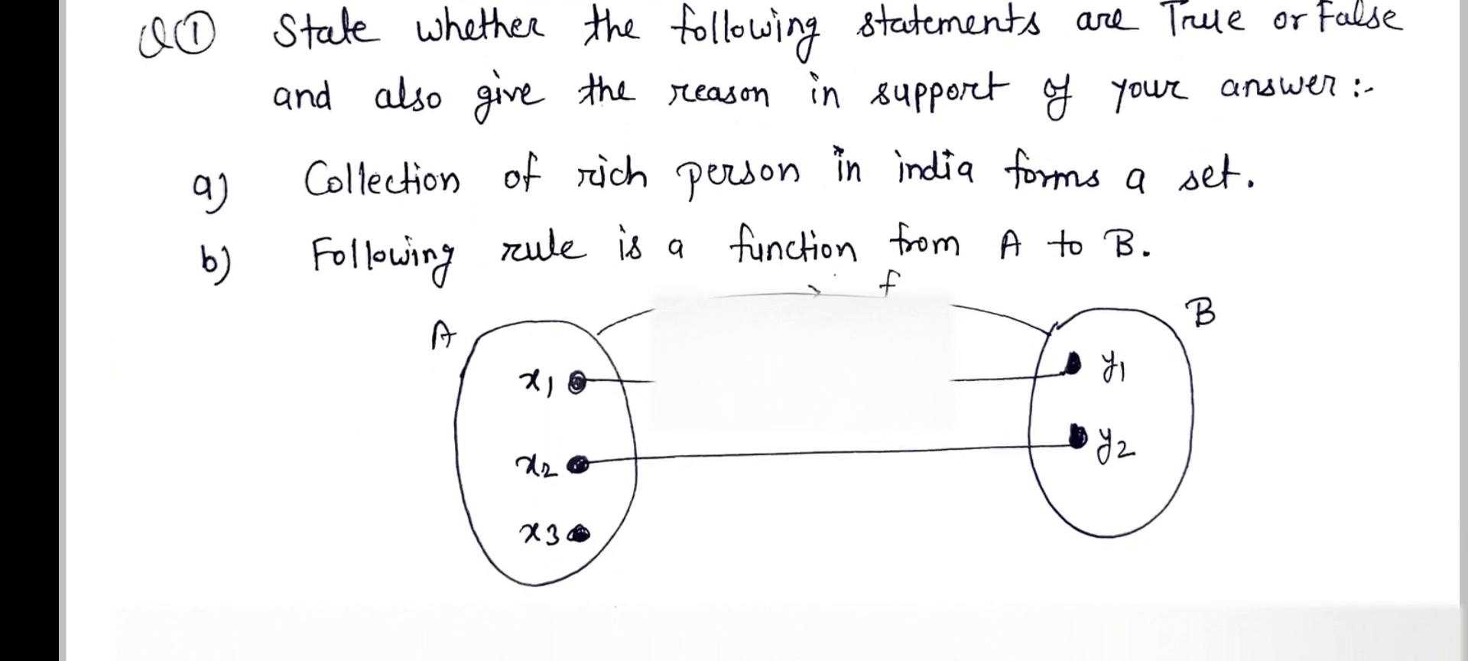